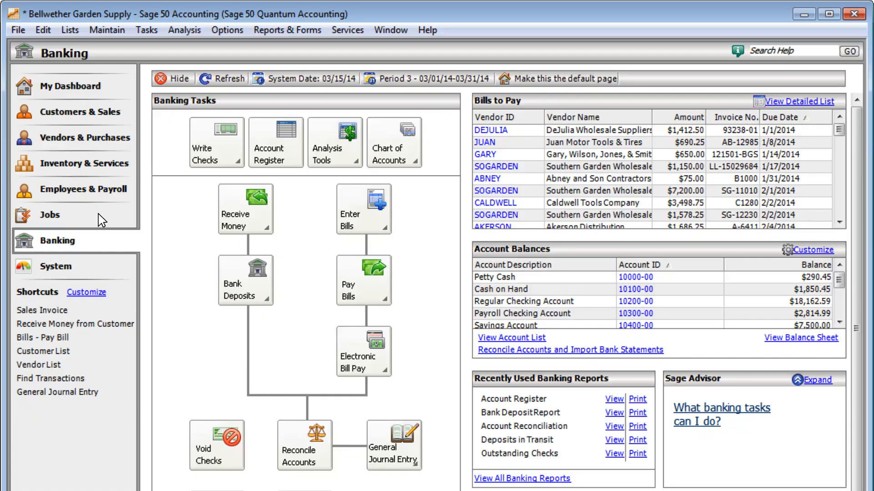
pyautogui.moveTo(274, 142)
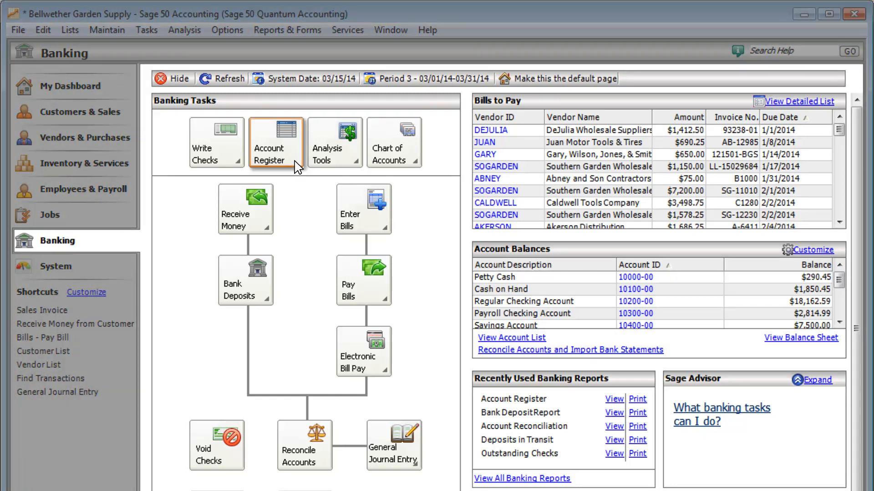
# Enter a 150.00 payment to ABNEY in the Regular Checking Account register
pyautogui.click(275, 135)
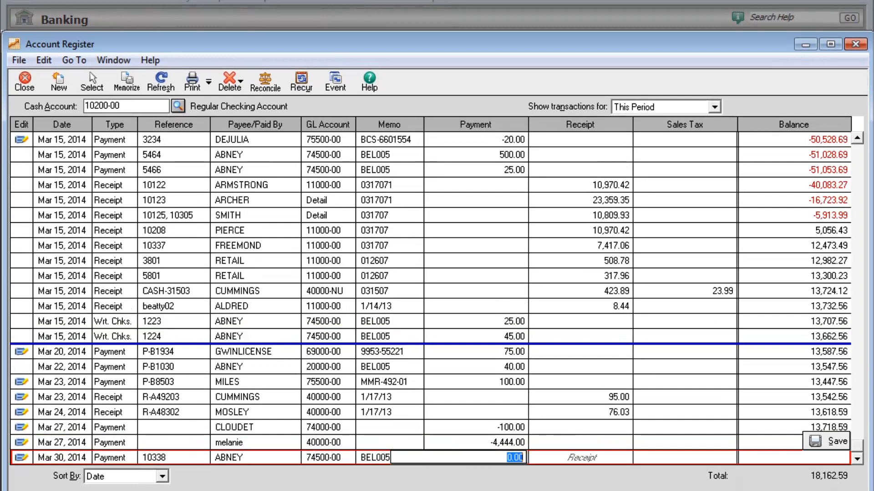
pyautogui.write('150.00')
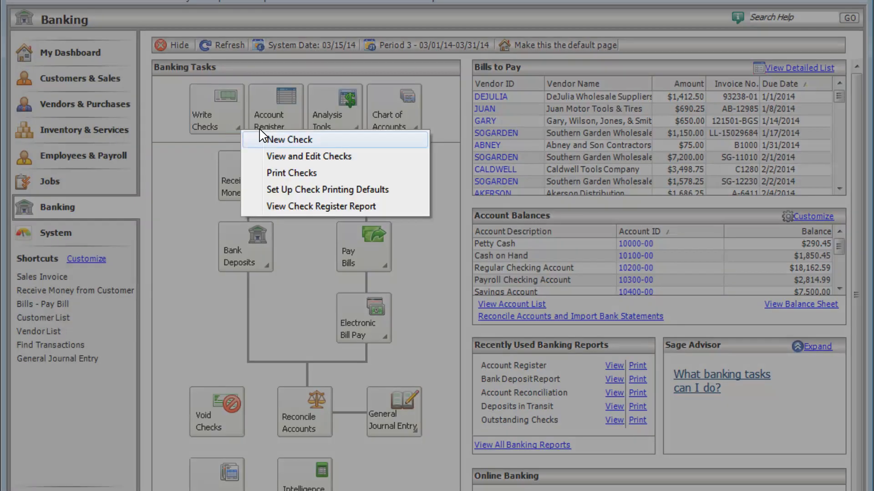
# Write and save a 350.00 cash check to Paramount Office Supplies for Supplies Expense
pyautogui.click(291, 140)
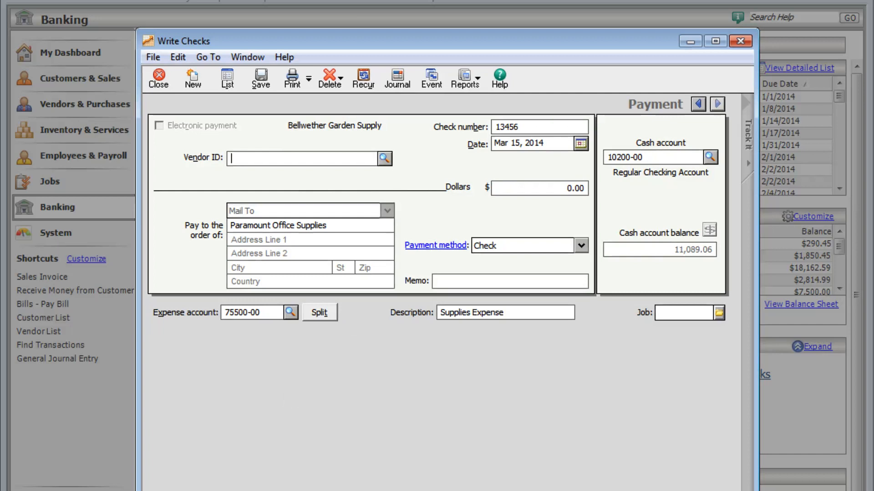
pyautogui.write('350.00')
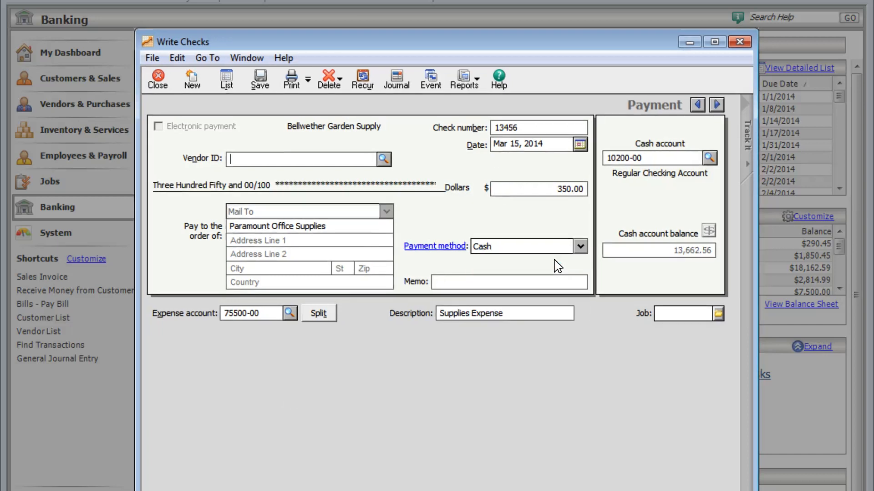
pyautogui.click(259, 79)
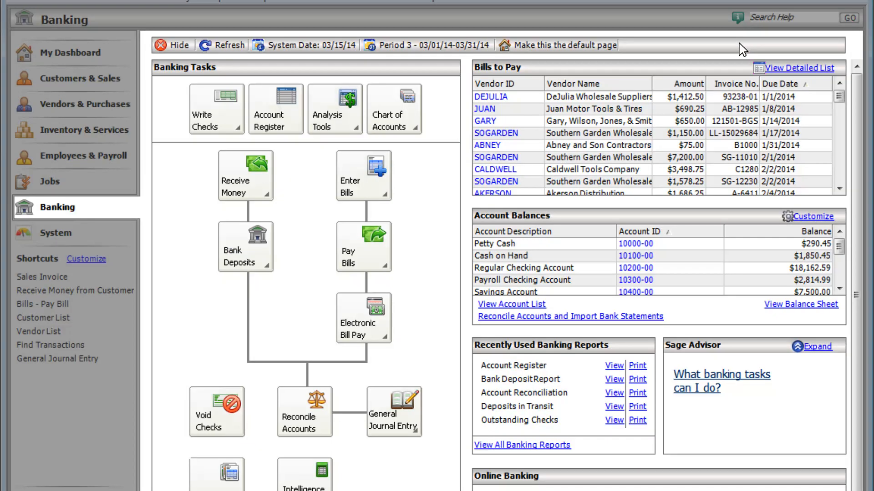
pyautogui.moveTo(363, 175)
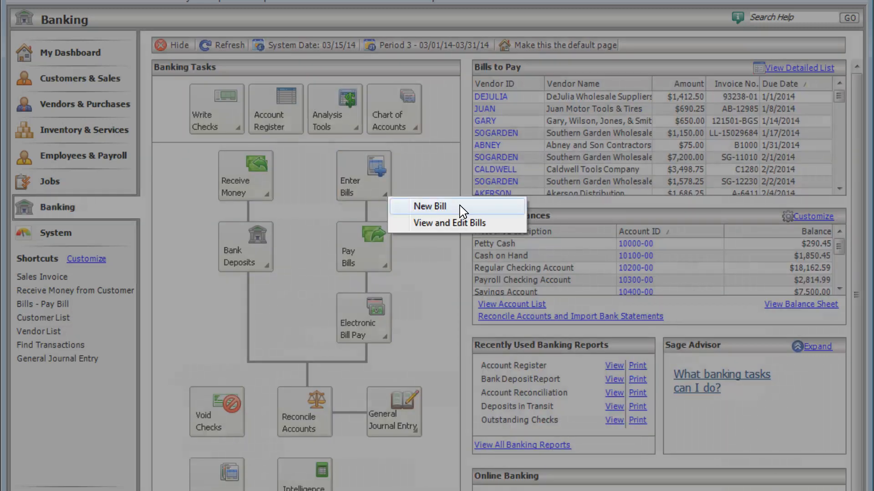
# Enter and save an unpaid 1,500.00 bill from ABNEY with invoice number B-1050
pyautogui.click(429, 207)
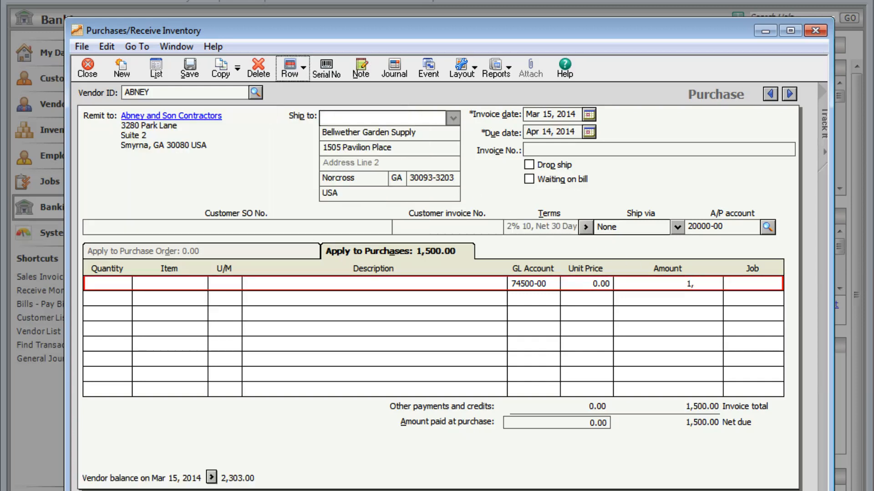
pyautogui.click(766, 226)
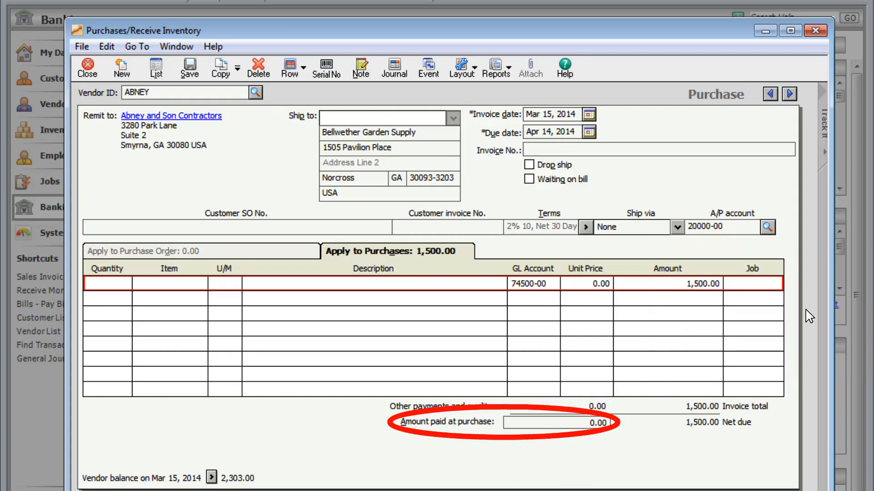
pyautogui.write('B-1050')
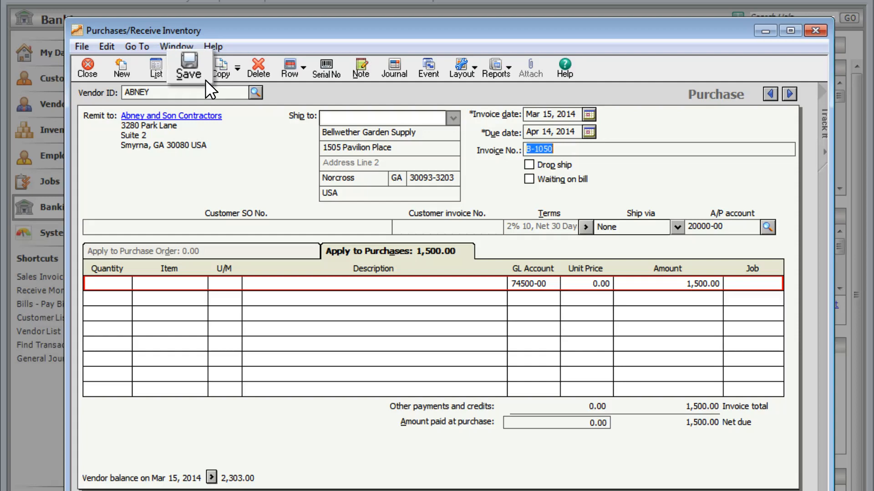
pyautogui.click(188, 67)
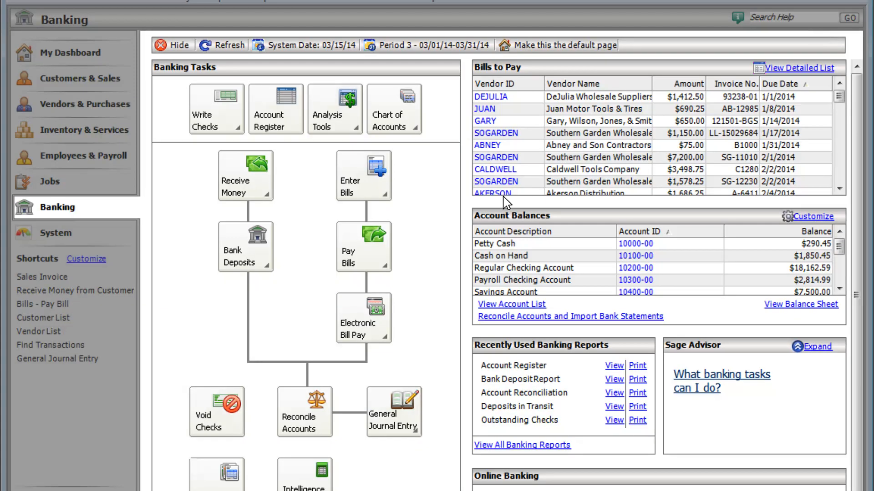
# Pay 650.00 to Pro Tools and Equipment by VISA, applied to expense account 75500-00, and save
pyautogui.click(363, 245)
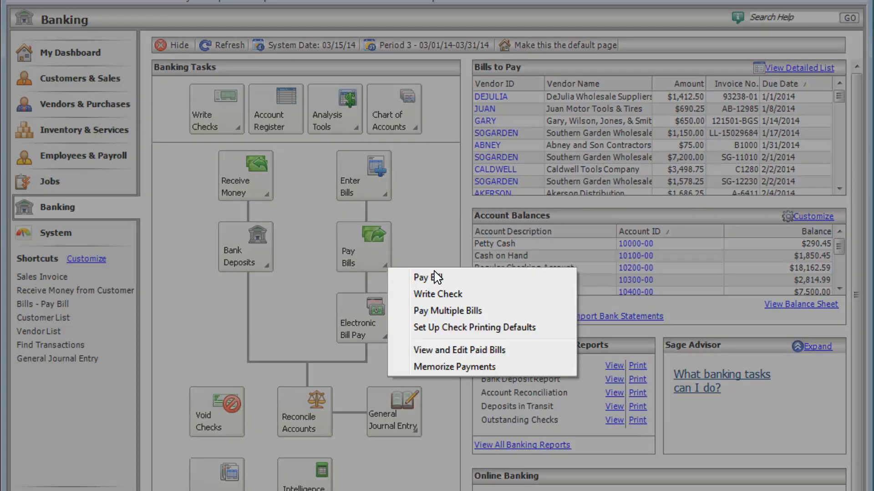
pyautogui.click(427, 278)
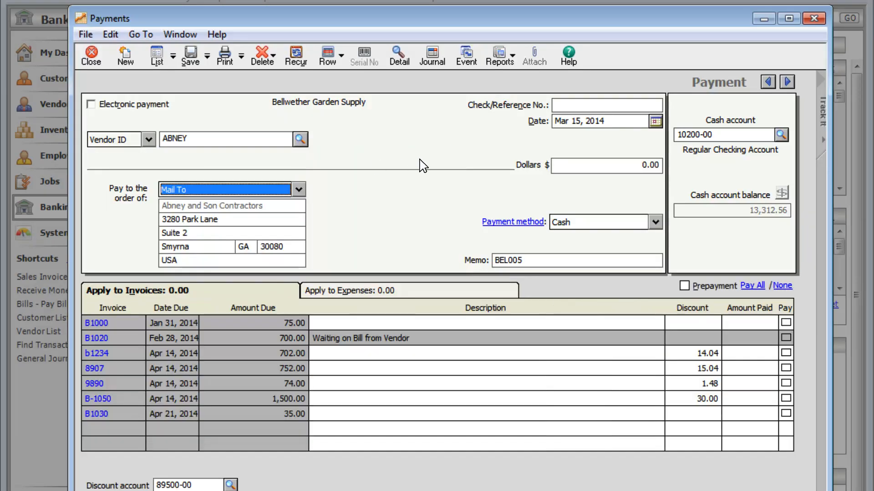
pyautogui.click(786, 398)
pyautogui.write('Pro Tools and Equipment')
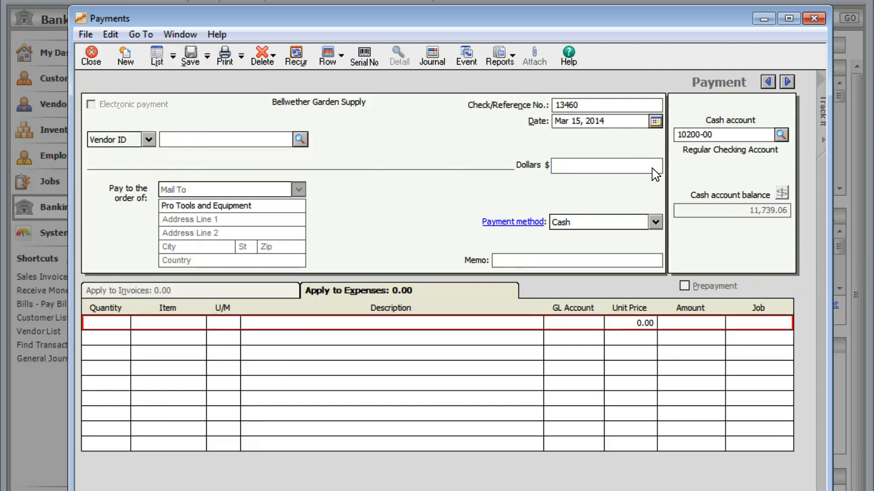
pyautogui.write('650.00')
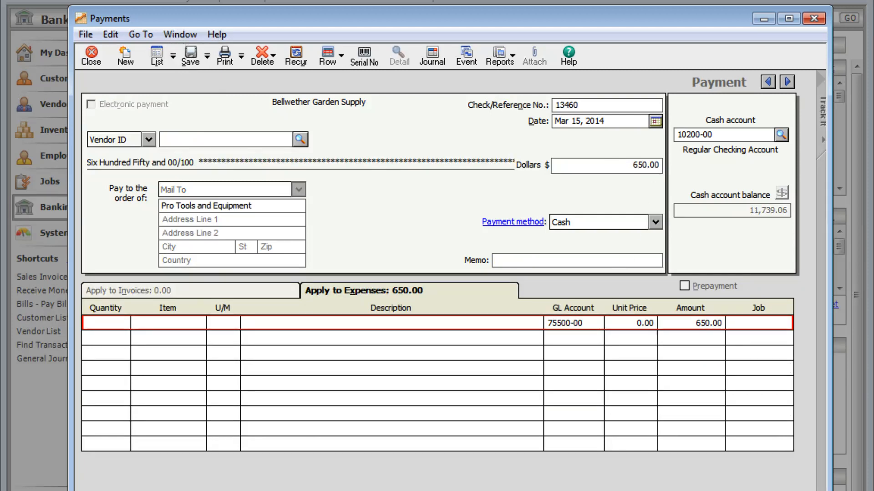
pyautogui.click(605, 222)
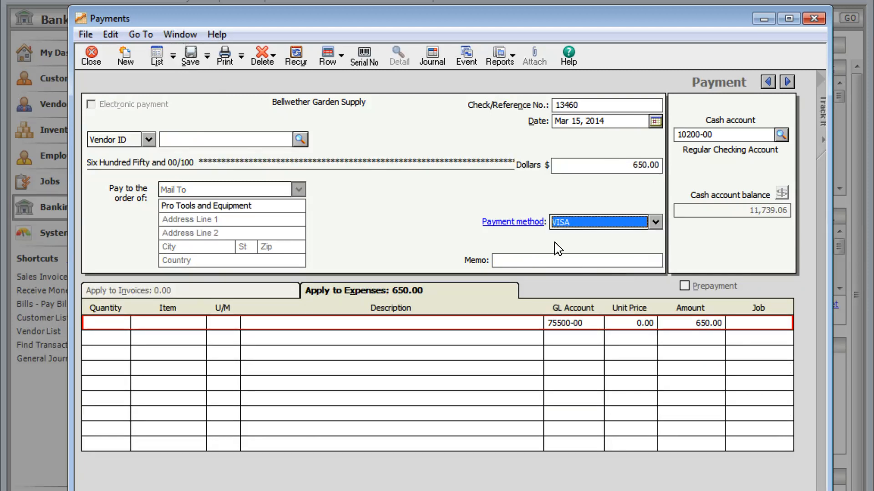
pyautogui.click(190, 55)
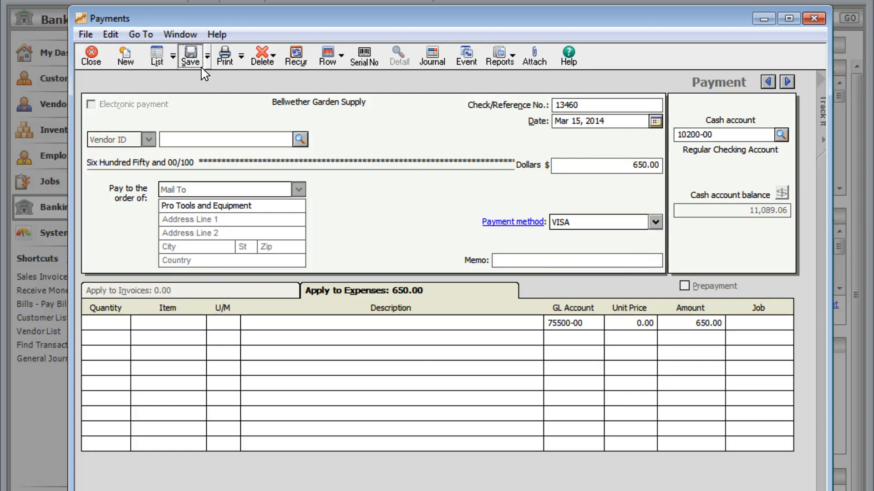